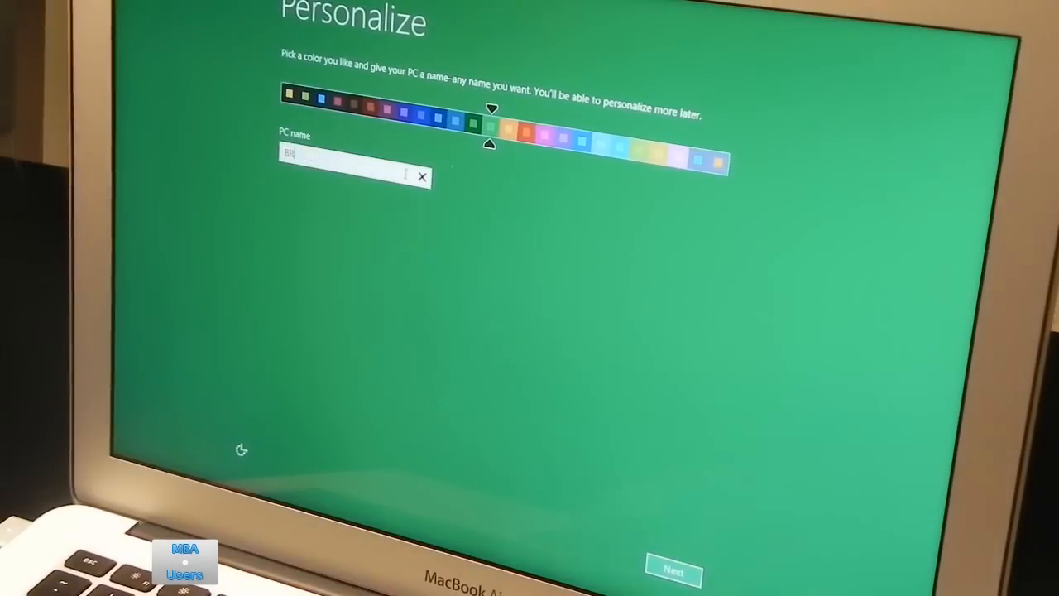
Name the PC 'BRIAN-MBA-WIN8' and continue
{"action": "type", "text": "BRIAN-MBA-WIN8"}
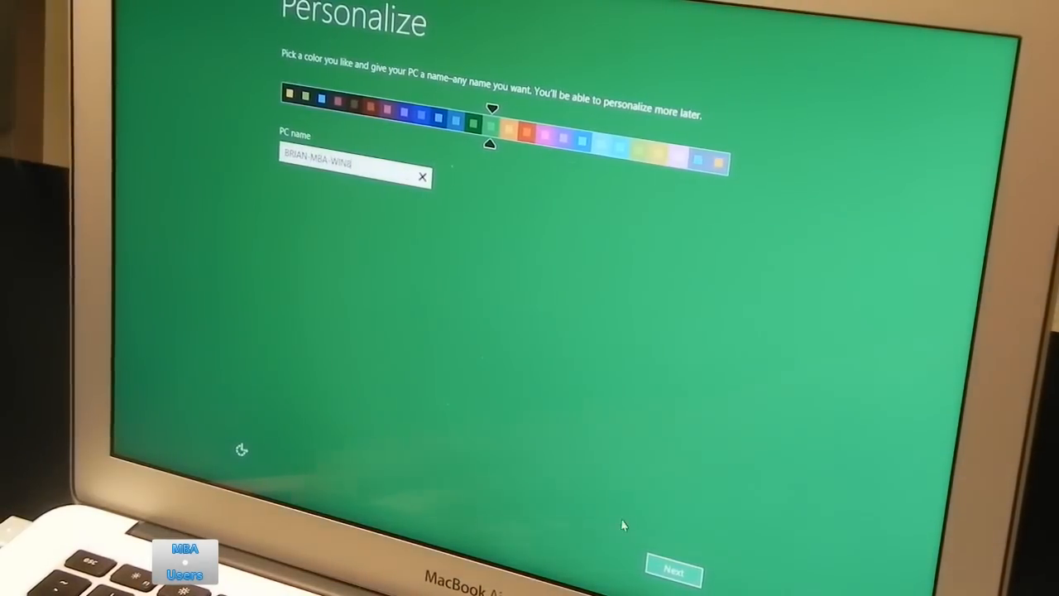
{"action": "left_click", "coordinate": [671, 574]}
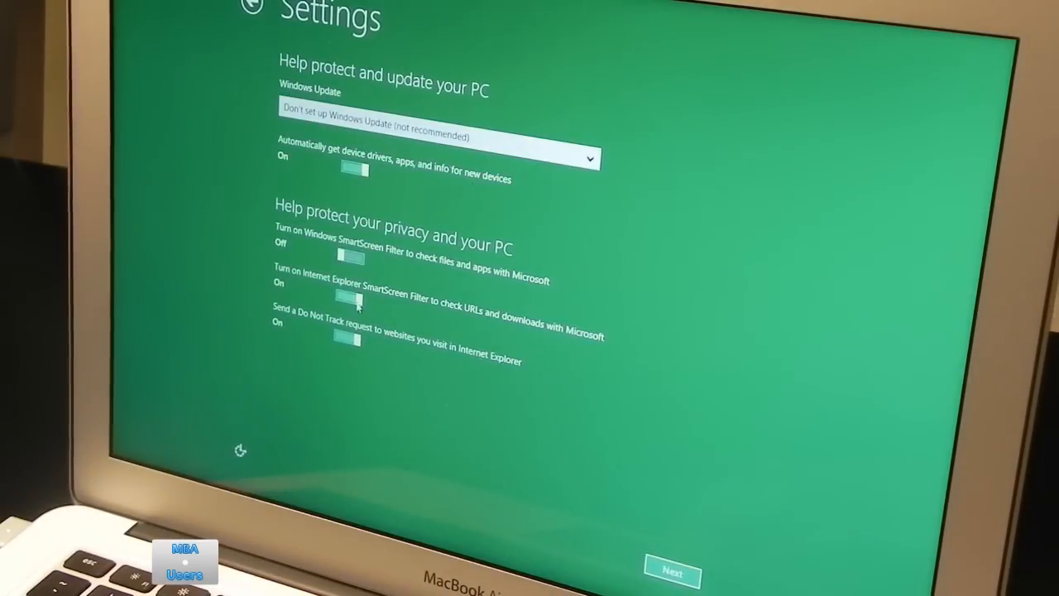
Keep default settings, skip the Microsoft account, and finish with a local account
{"action": "left_click", "coordinate": [675, 572]}
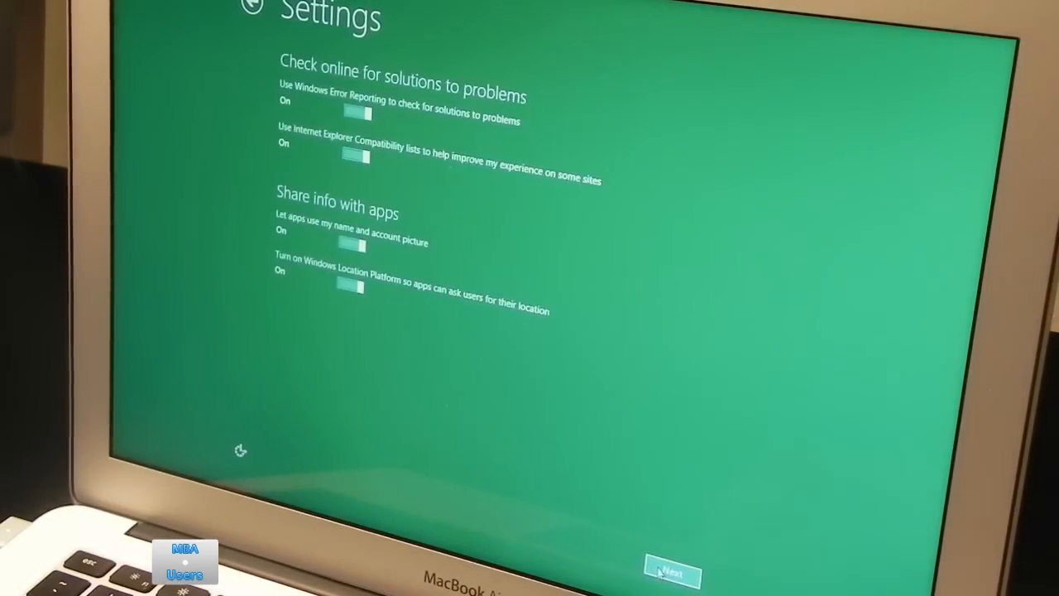
{"action": "left_click", "coordinate": [669, 573]}
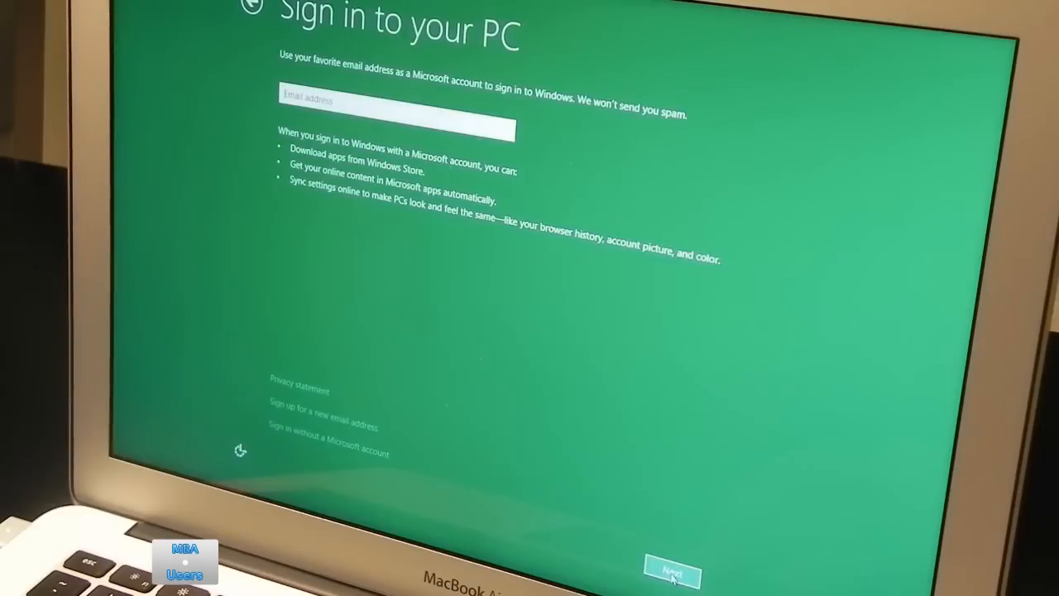
{"action": "left_click", "coordinate": [672, 568]}
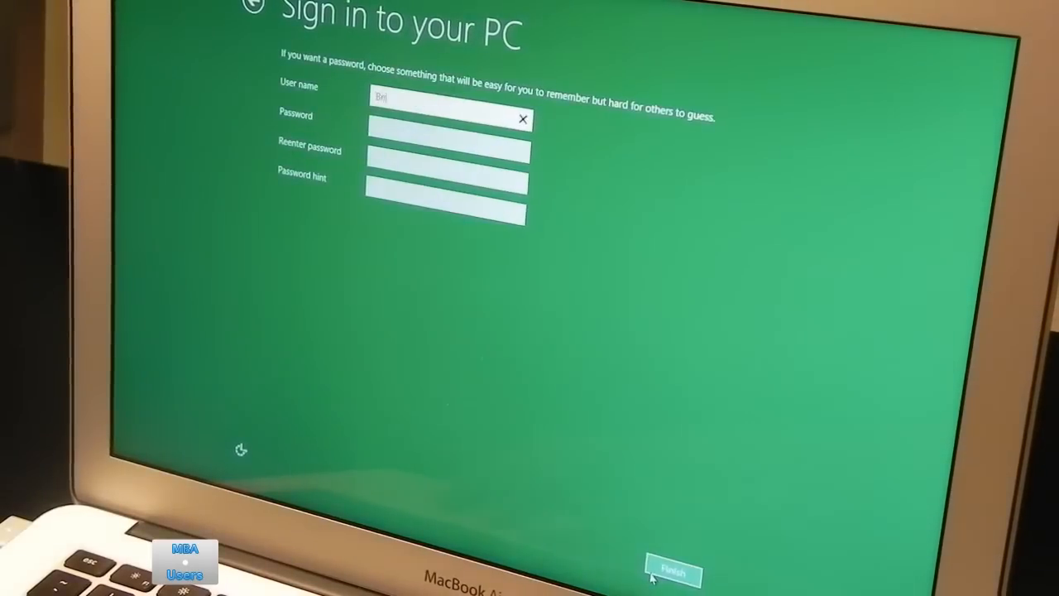
{"action": "left_click", "coordinate": [673, 567]}
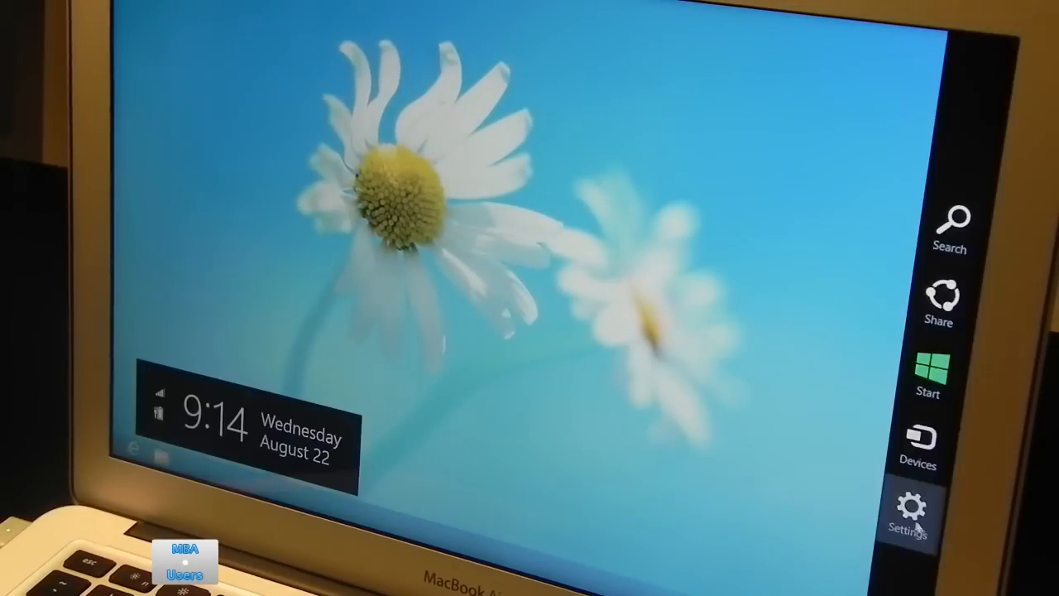
Open Settings from the Charms bar on the new desktop
{"action": "left_click", "coordinate": [934, 379]}
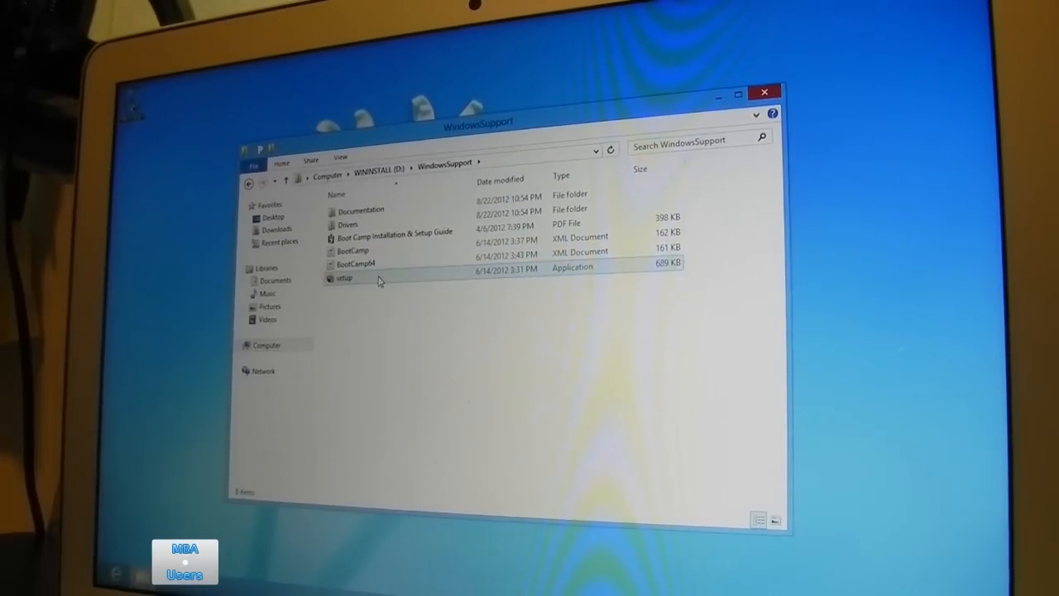
Run setup from D:\WindowsSupport and approve the User Account Control prompt
{"action": "double_click", "coordinate": [342, 278]}
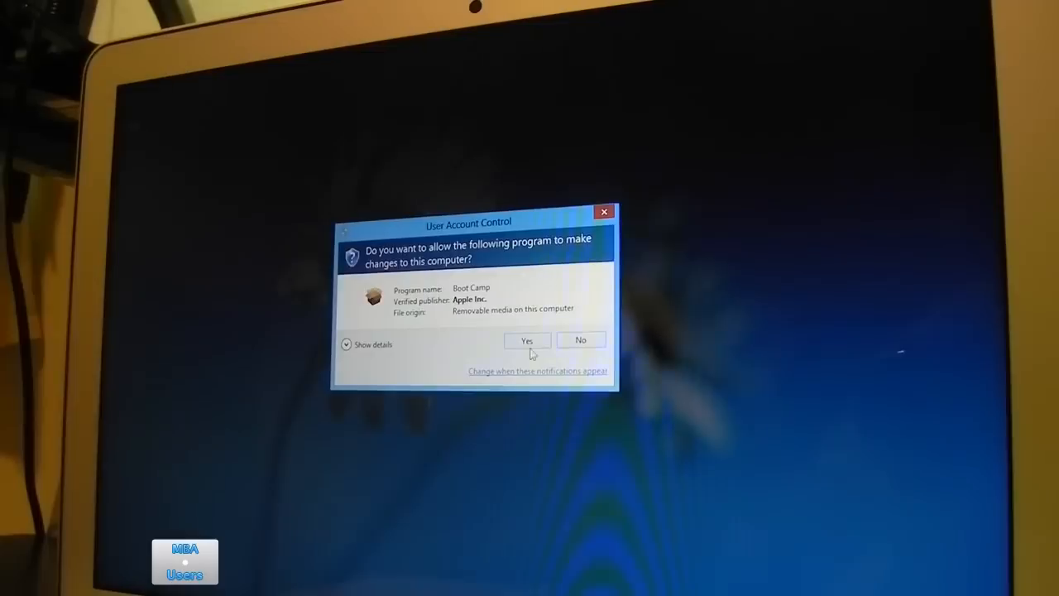
{"action": "left_click", "coordinate": [528, 340]}
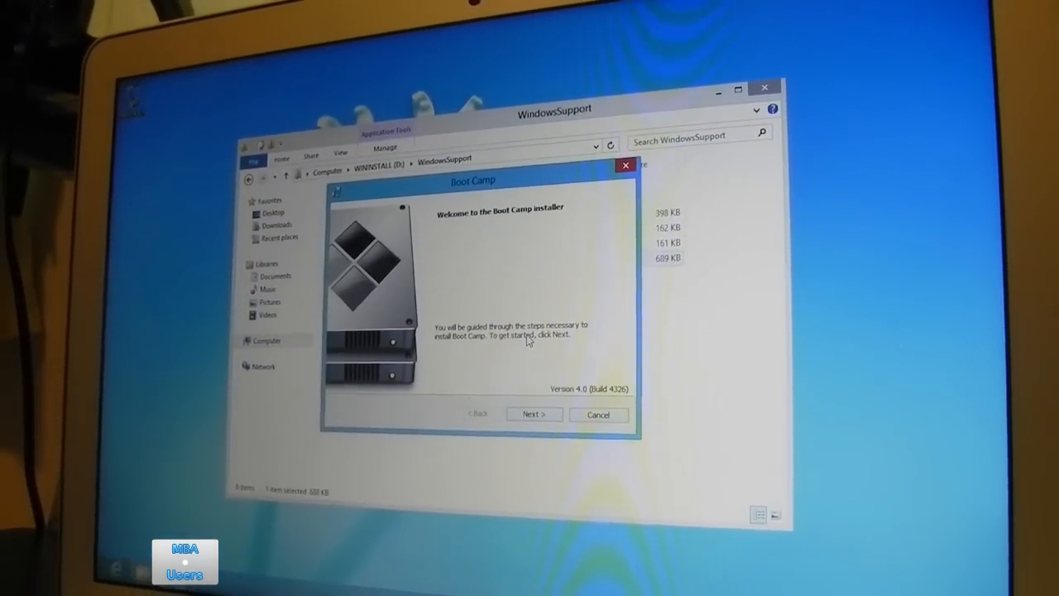
Install Boot Camp with Apple Software Update for Windows checked
{"action": "left_click", "coordinate": [534, 414]}
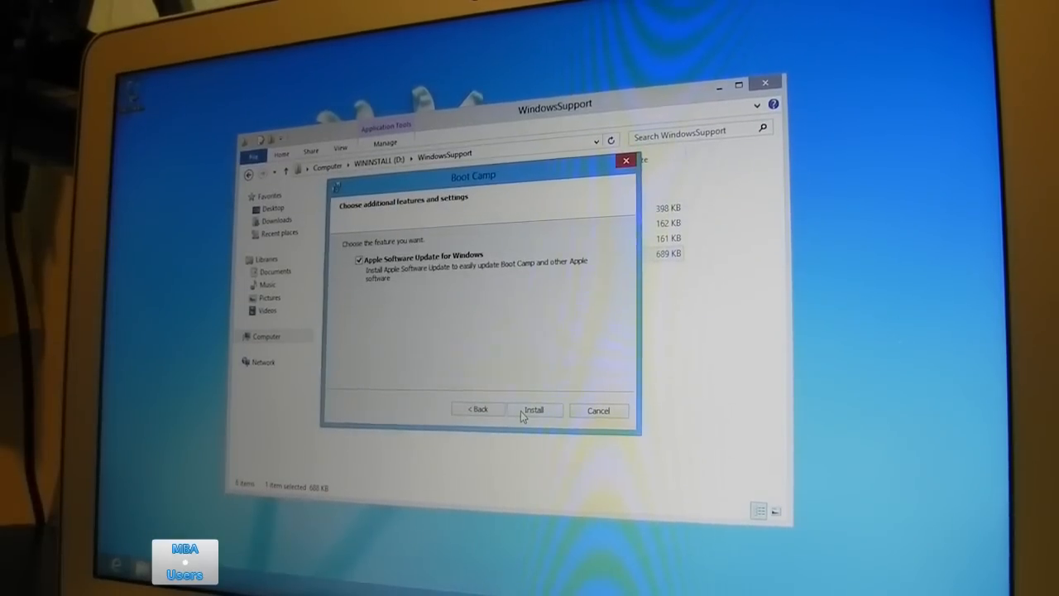
{"action": "left_click", "coordinate": [535, 411]}
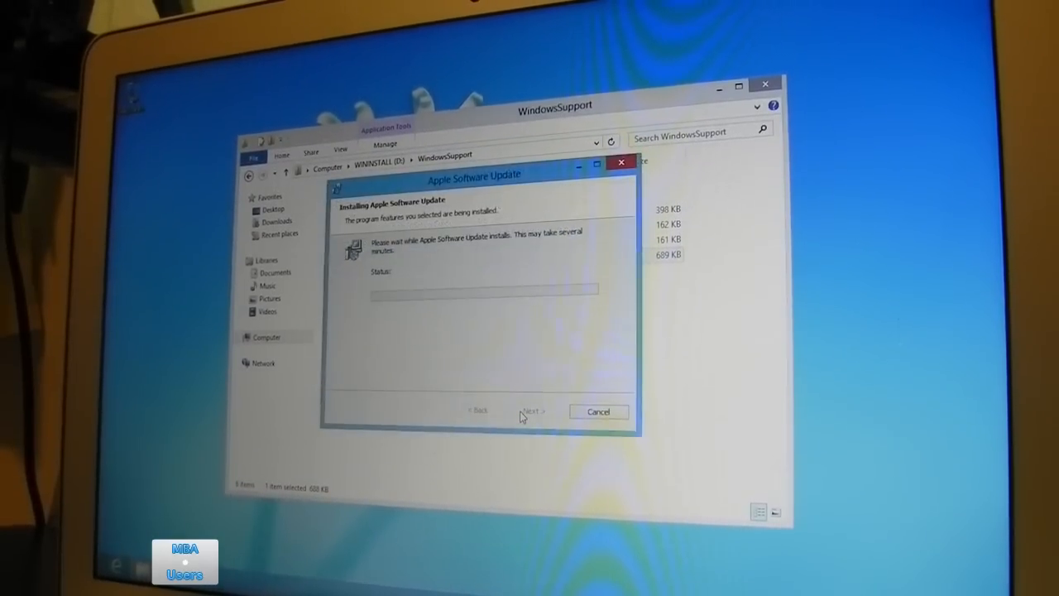